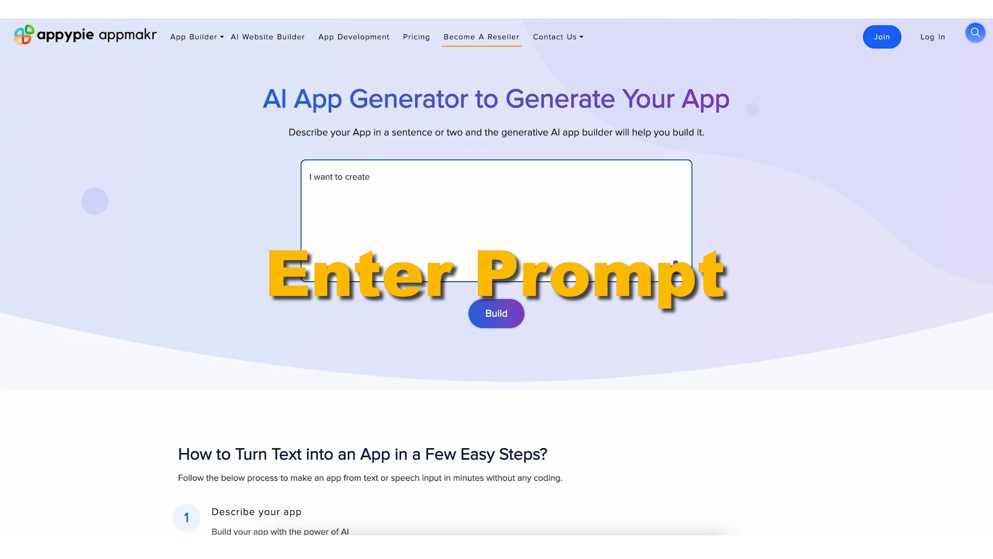
- Prompt the AI generator with 'an app for Food Restaurant' and build it
{"action": "type", "text": "an app for Food Restaurant ."}
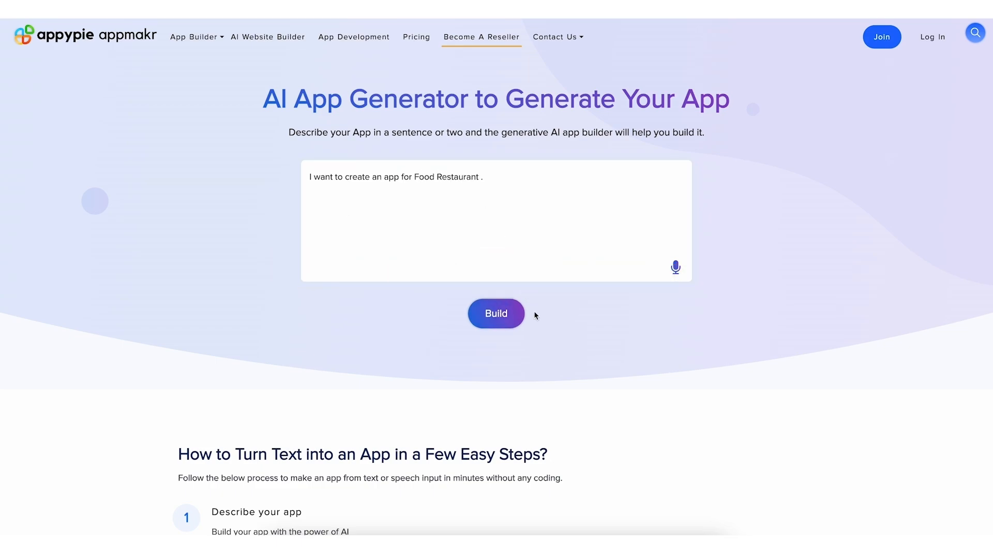
{"action": "left_click", "coordinate": [495, 312]}
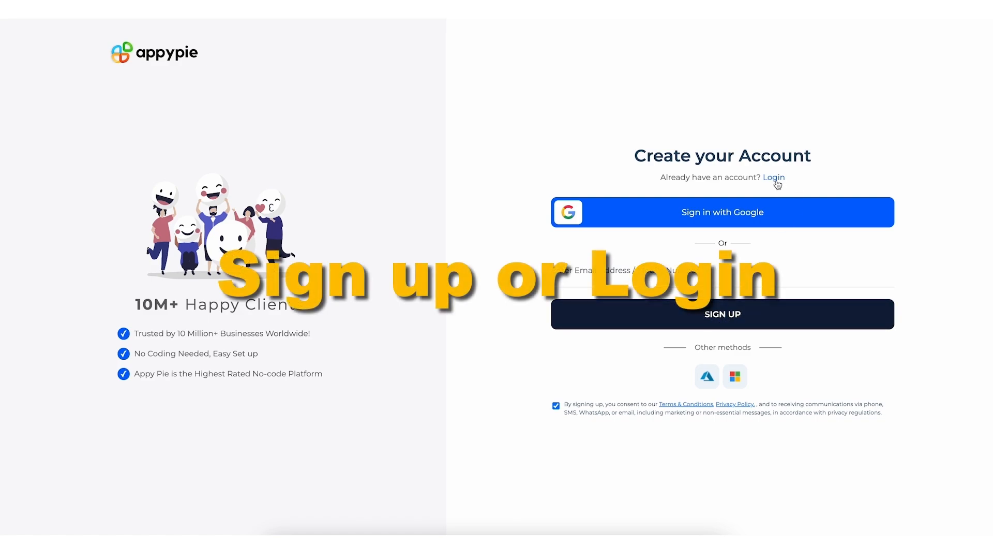
- Log in with the existing account's email and password
{"action": "left_click", "coordinate": [774, 177]}
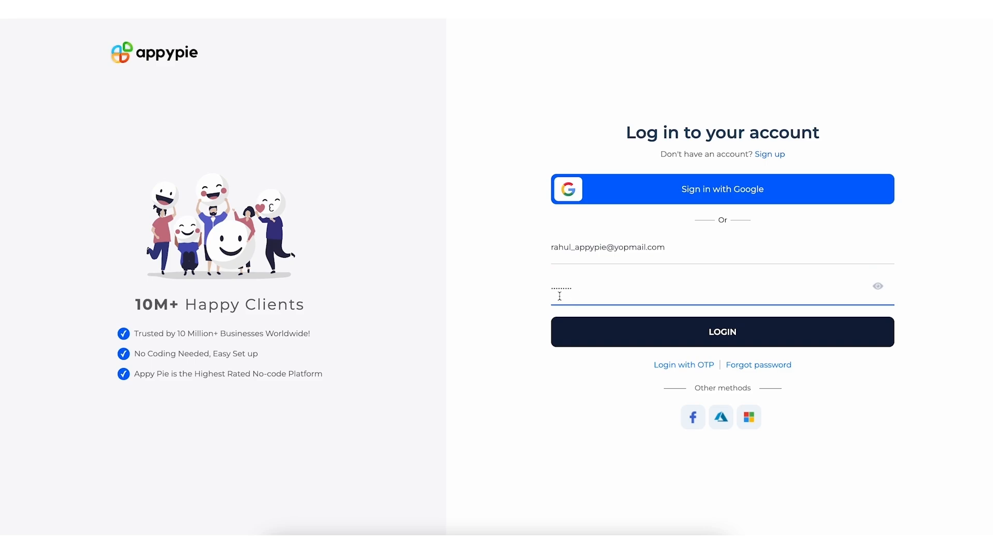
{"action": "left_click", "coordinate": [721, 331]}
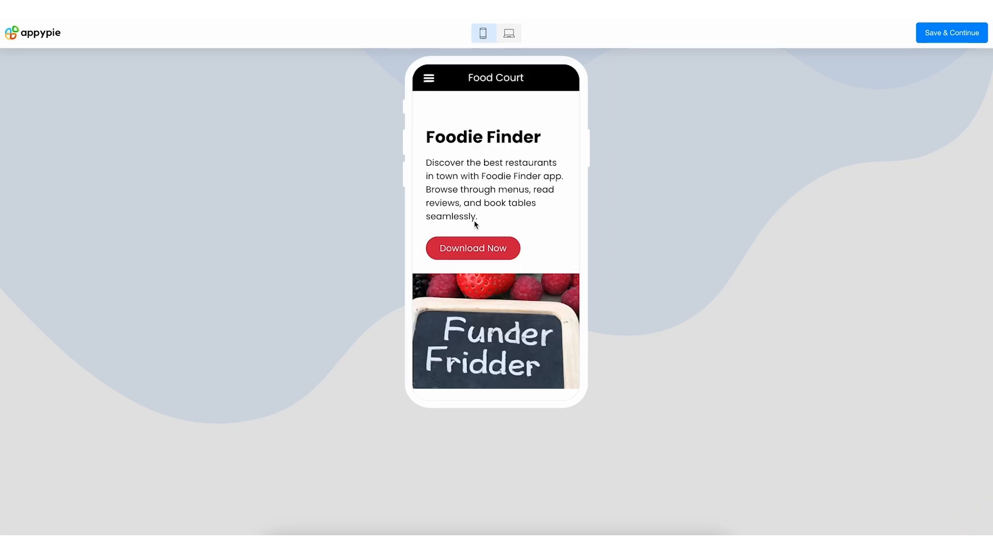
{"action": "mouse_move", "coordinate": [816, 96]}
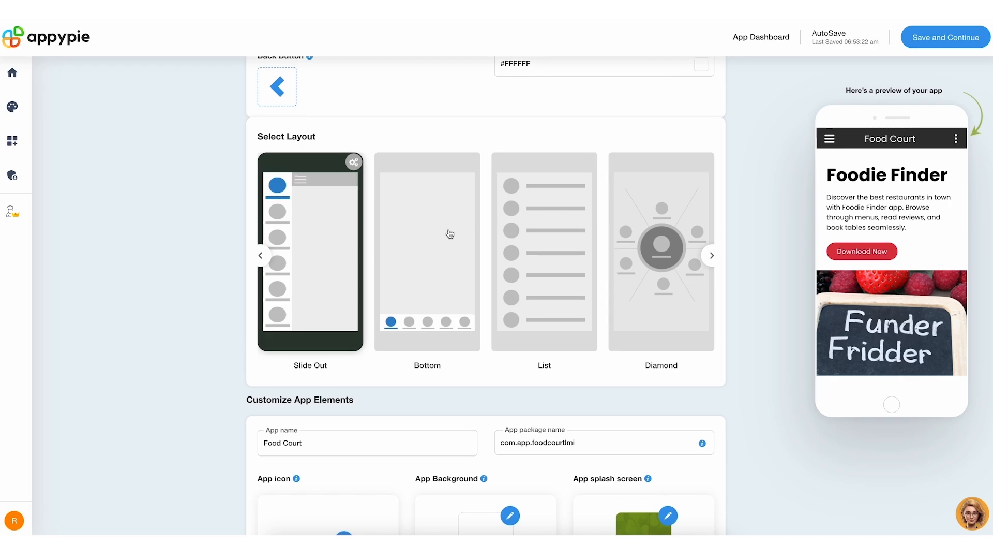
- Switch the app to the Diamond layout and dismiss the Add Feature panel
{"action": "left_click", "coordinate": [662, 249]}
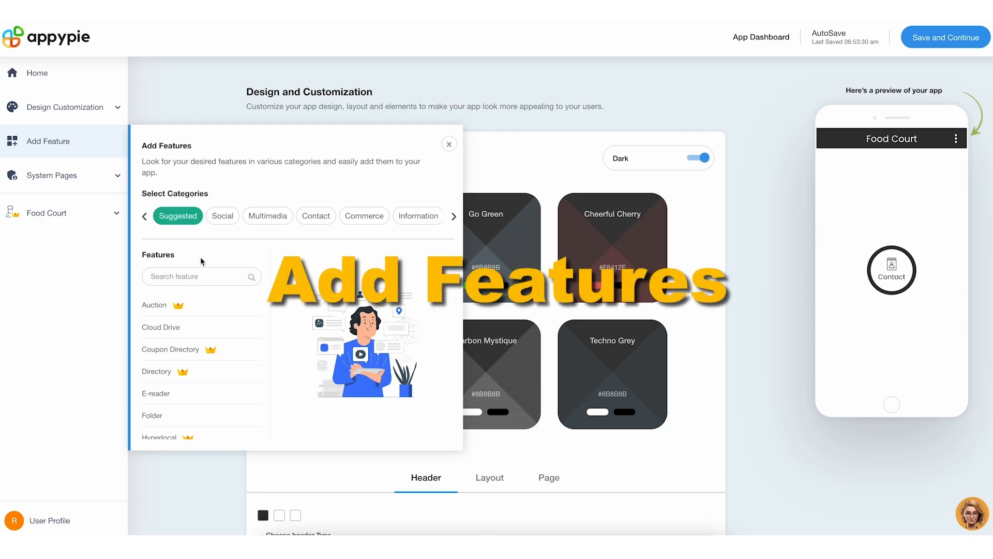
{"action": "left_click", "coordinate": [267, 216]}
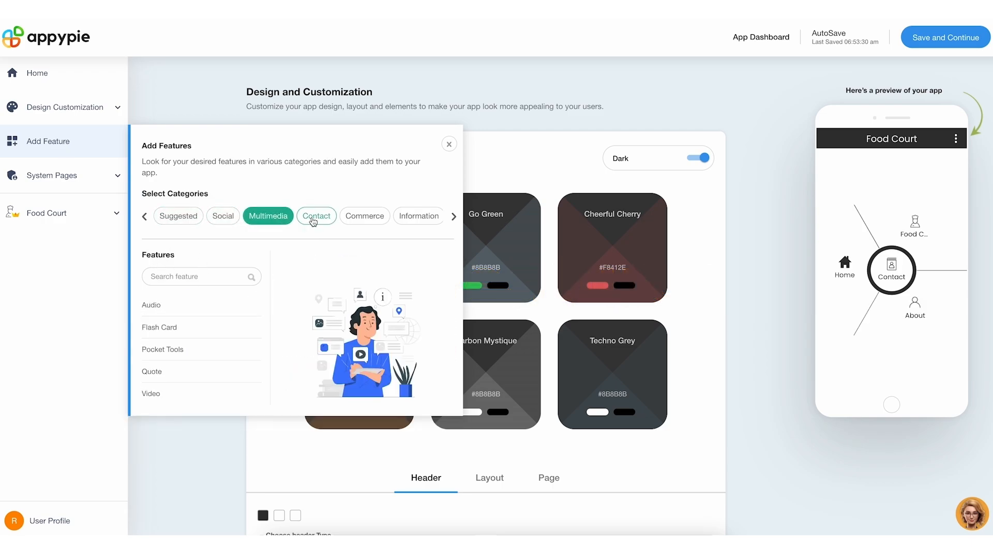
{"action": "left_click", "coordinate": [448, 143]}
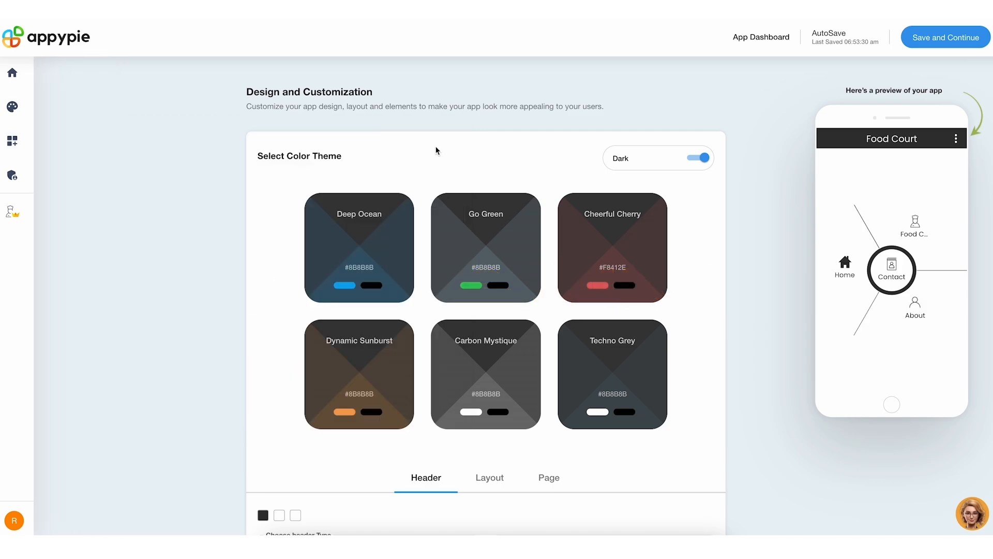
{"action": "mouse_move", "coordinate": [762, 38]}
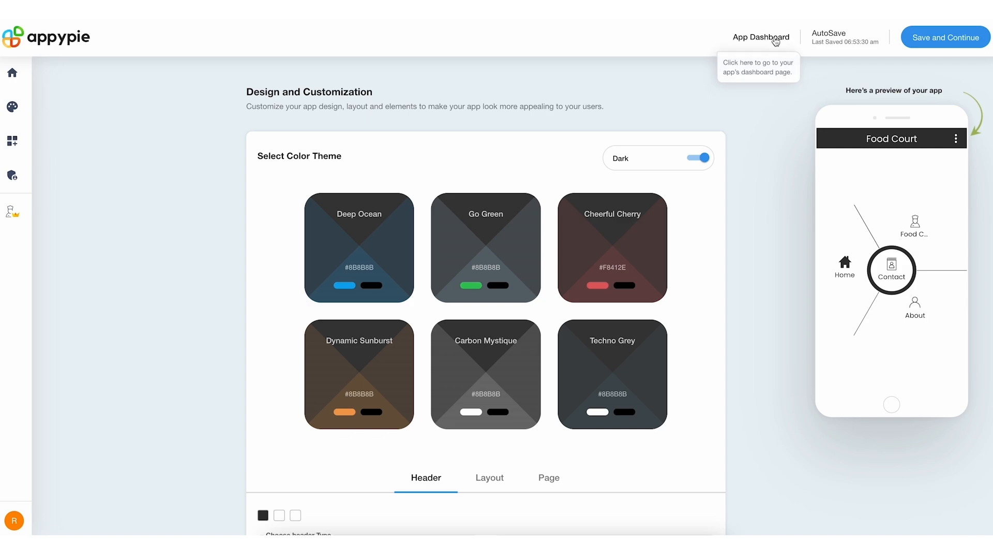
- Reach the Publish Your App page from the App Dashboard
{"action": "left_click", "coordinate": [762, 37]}
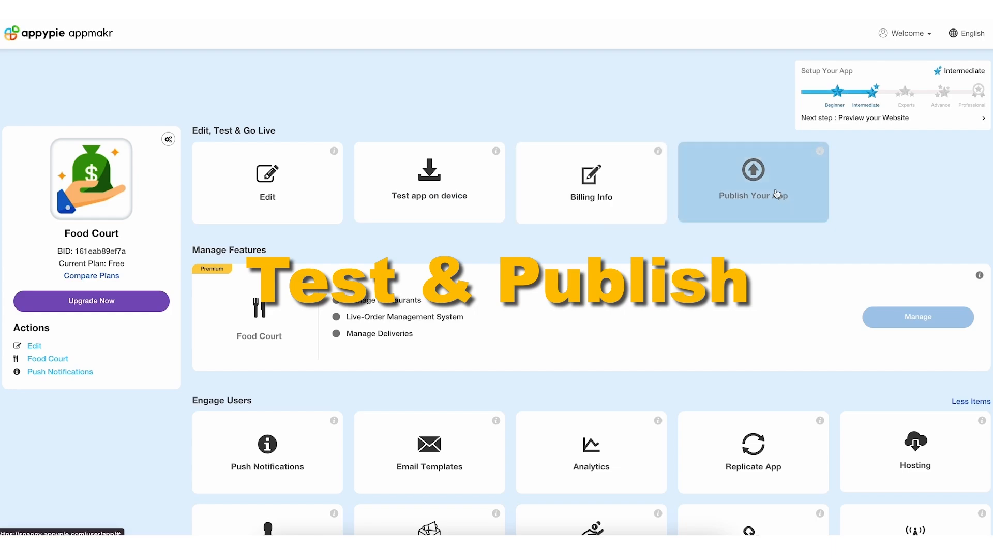
{"action": "left_click", "coordinate": [752, 182]}
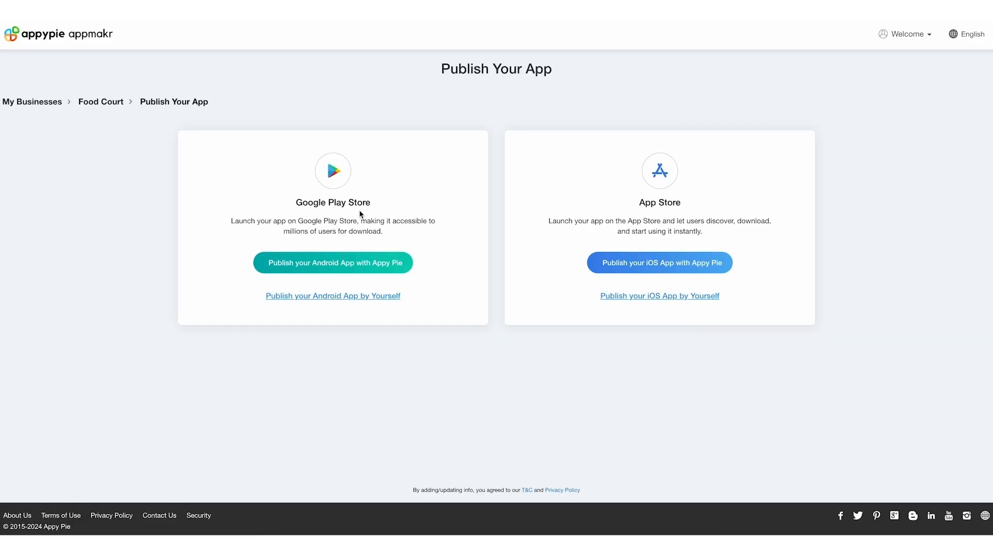